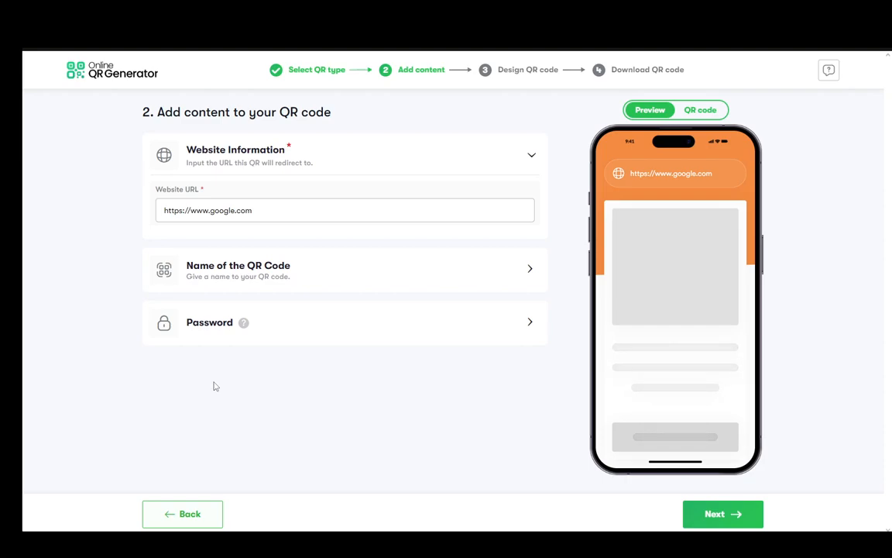
{"action": "mouse_move", "coordinate": [356, 164]}
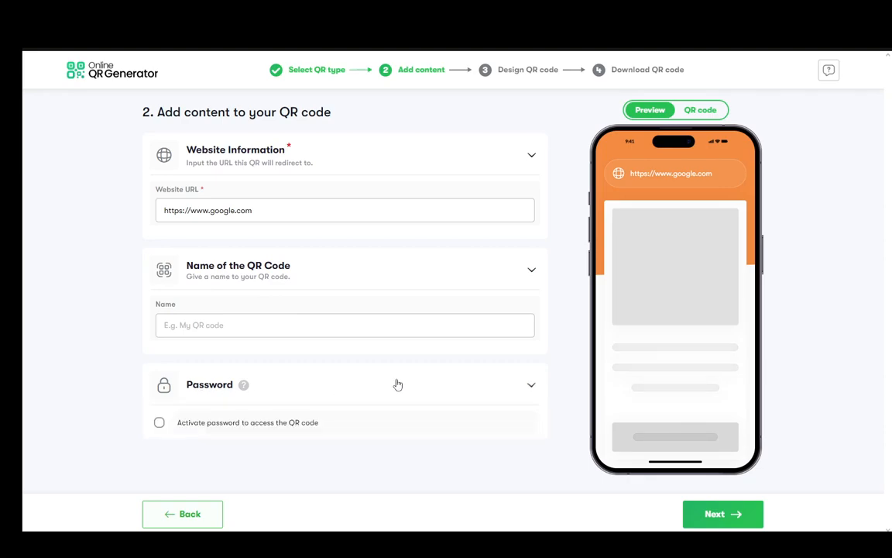
{"action": "mouse_move", "coordinate": [749, 514]}
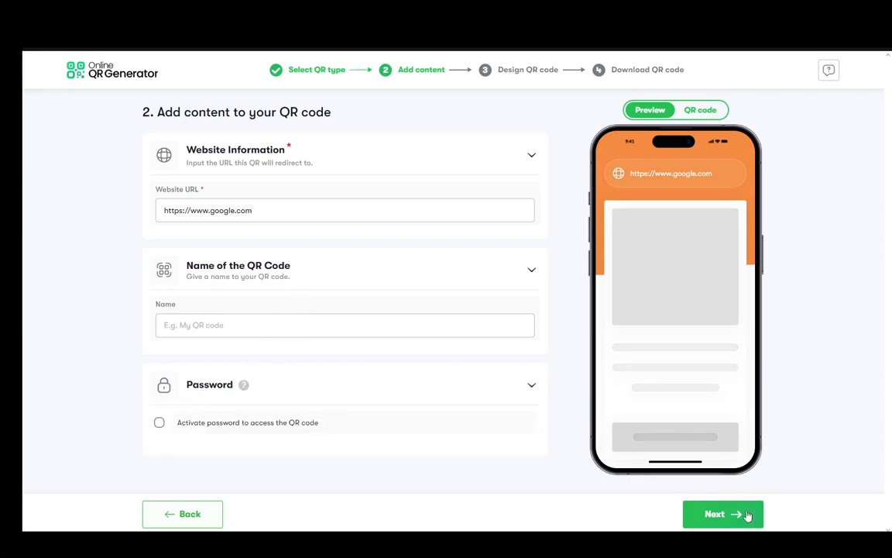
Step: Apply the black 'Scan me!' frame style to the google.com QR code and review the other frame and pattern options
{"action": "left_click", "coordinate": [722, 514]}
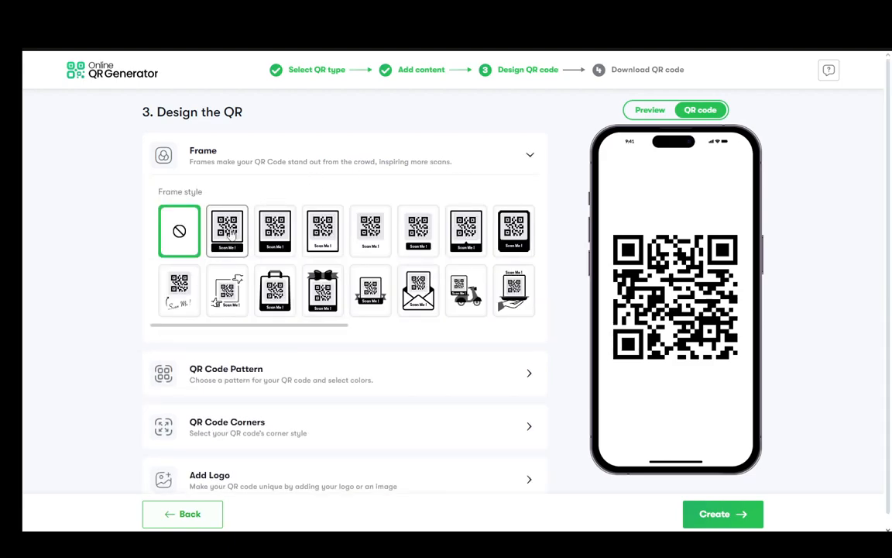
{"action": "left_click", "coordinate": [226, 230]}
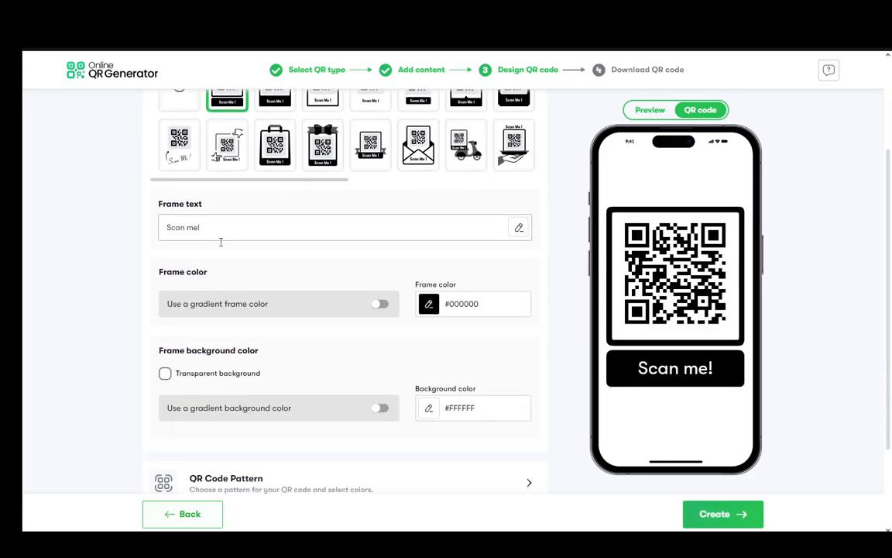
{"action": "scroll", "scroll_direction": "down", "scroll_amount": 3}
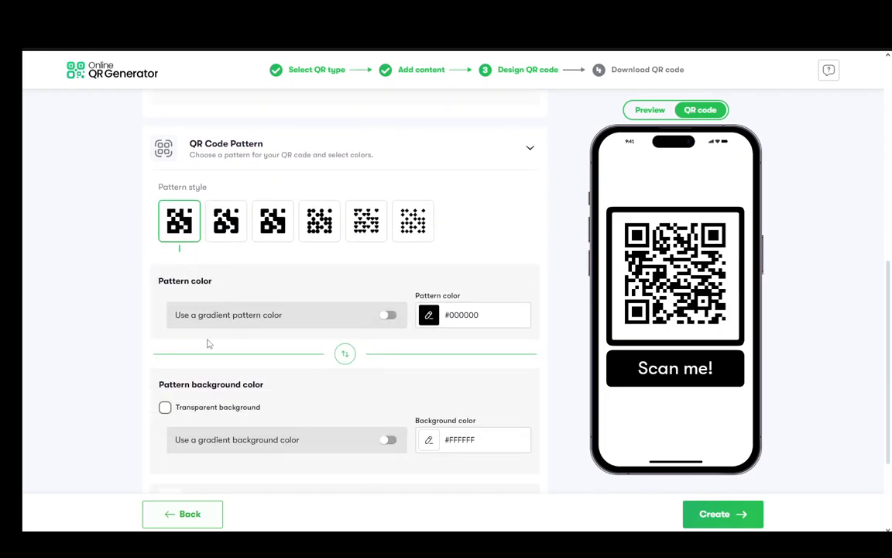
{"action": "scroll", "scroll_direction": "down", "scroll_amount": 3}
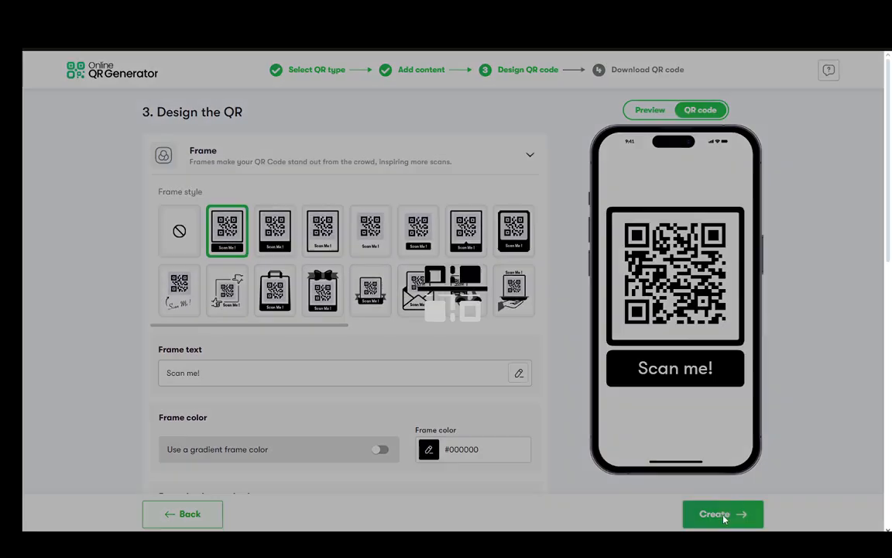
Step: Create the framed QR code so it appears ready on the Download Your QR Code page
{"action": "left_click", "coordinate": [722, 514]}
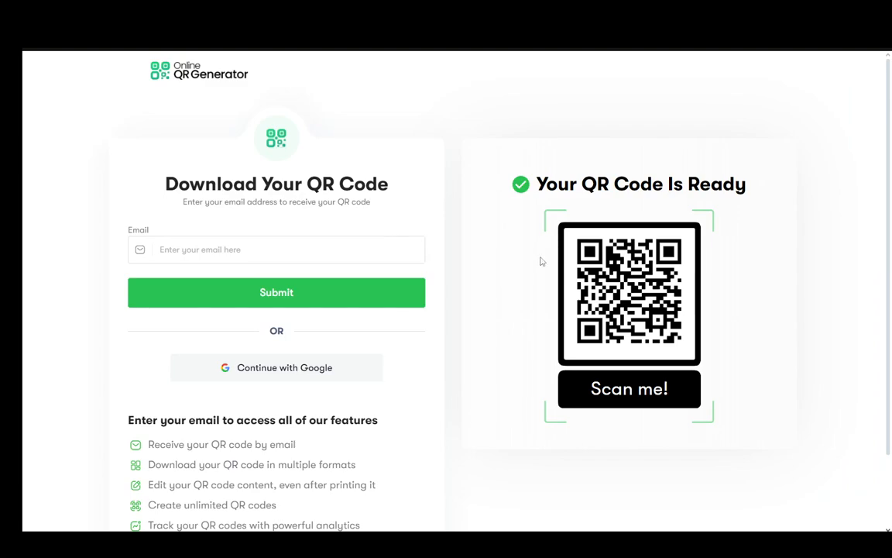
{"action": "mouse_move", "coordinate": [613, 266]}
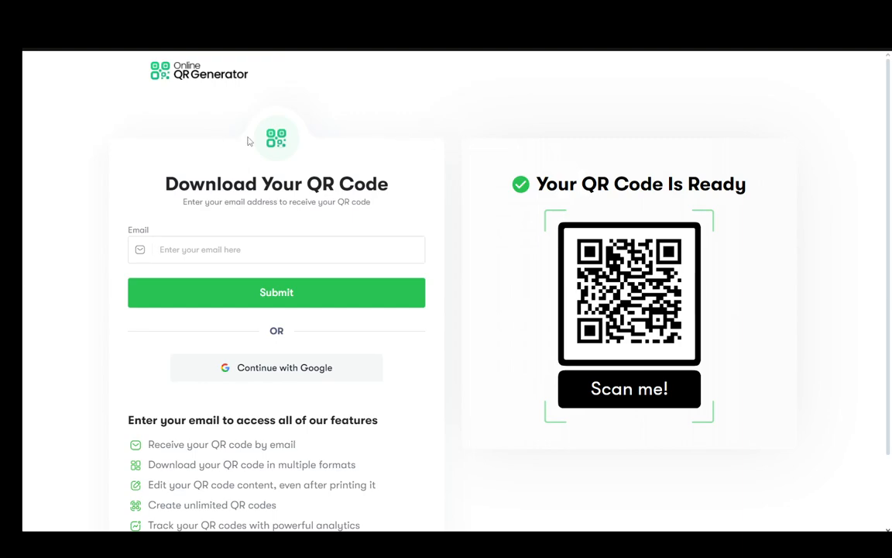
{"action": "mouse_move", "coordinate": [338, 169]}
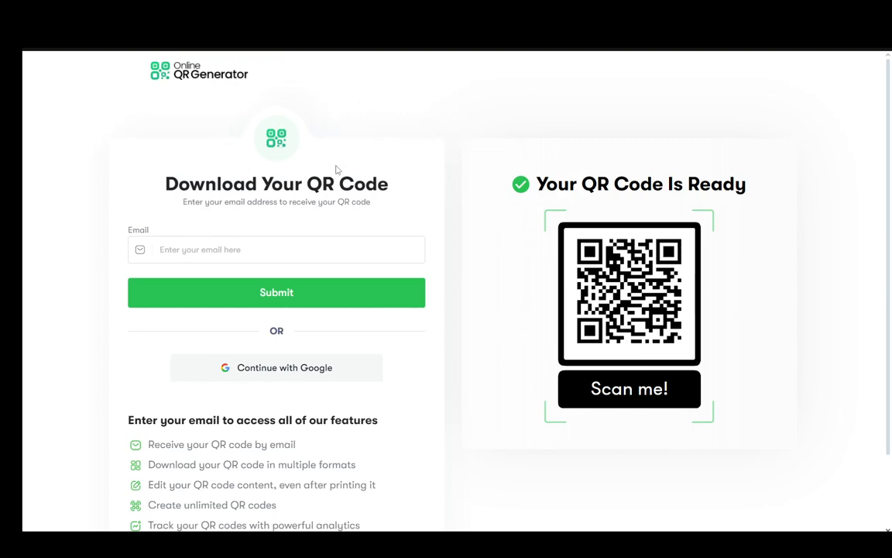
{"action": "mouse_move", "coordinate": [371, 112]}
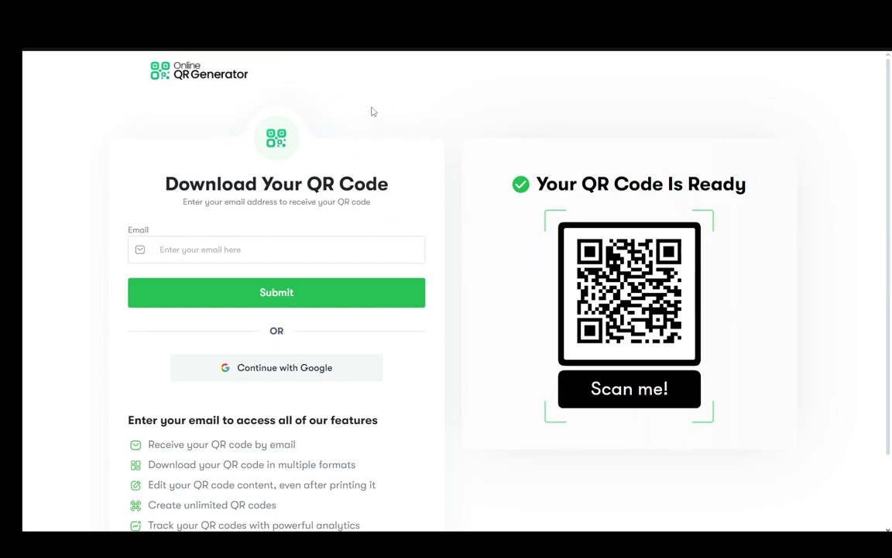
{"action": "mouse_move", "coordinate": [186, 146]}
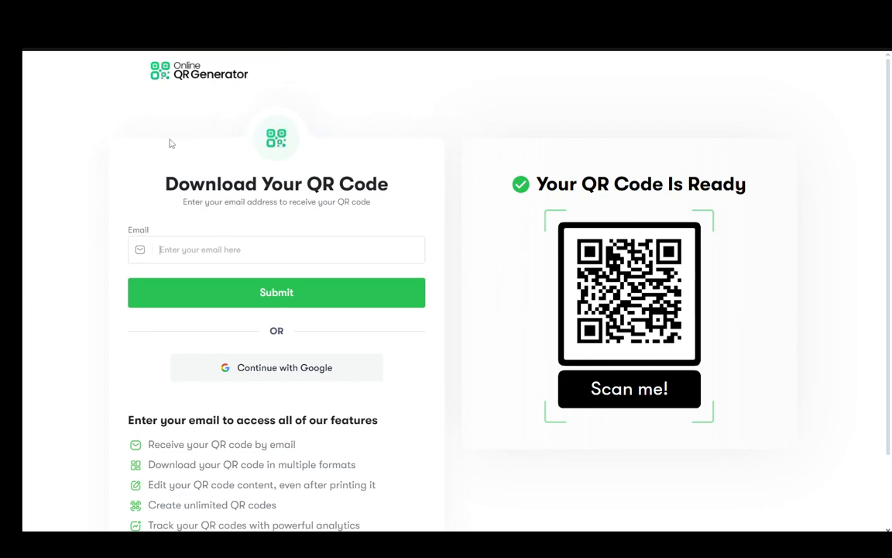
{"action": "mouse_move", "coordinate": [350, 285]}
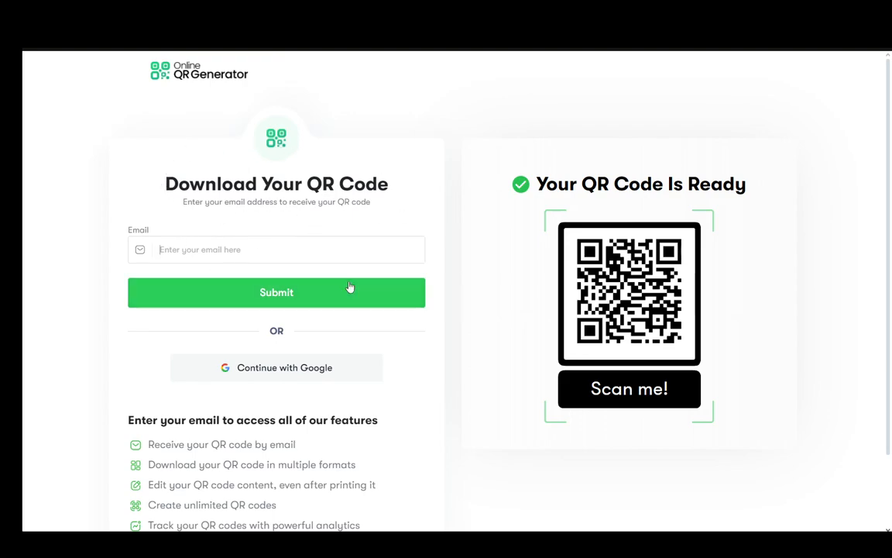
{"action": "mouse_move", "coordinate": [230, 217]}
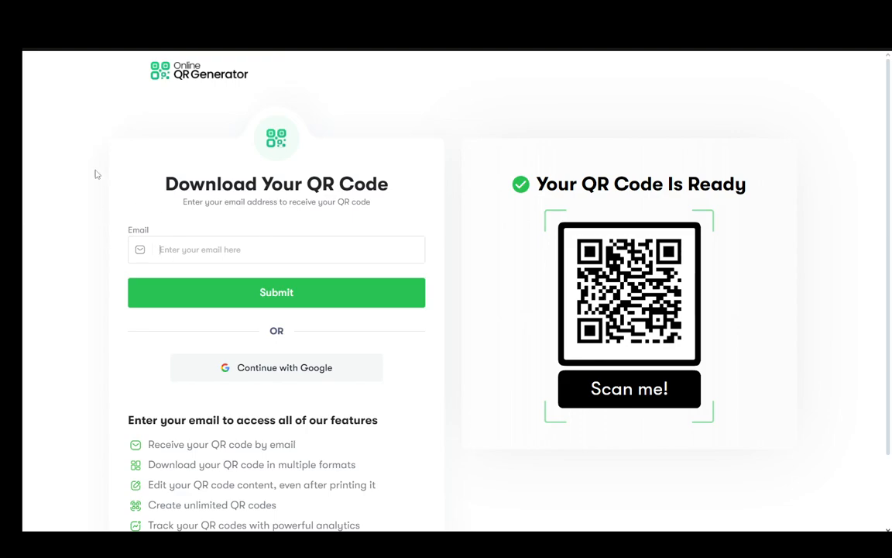
{"action": "mouse_move", "coordinate": [36, 300]}
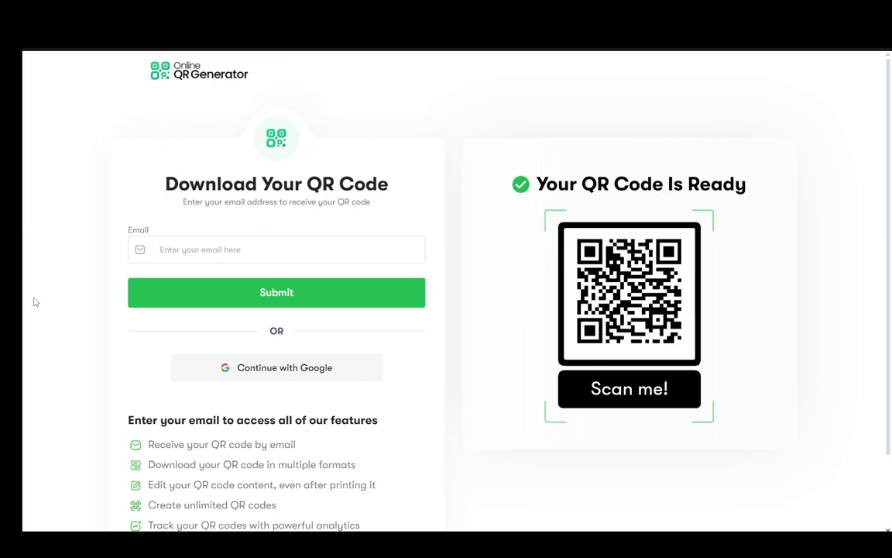